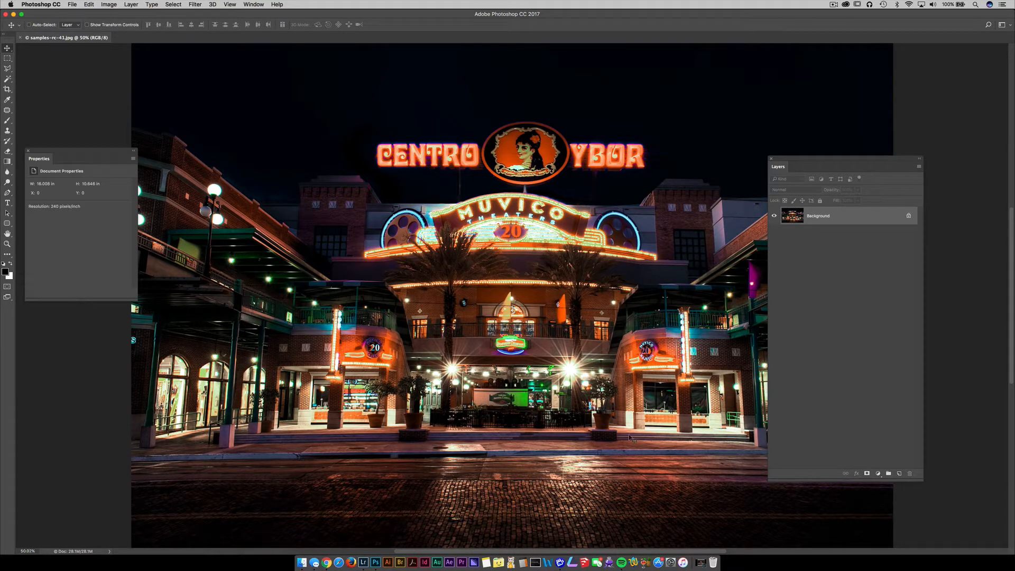
pyautogui.moveTo(393, 517)
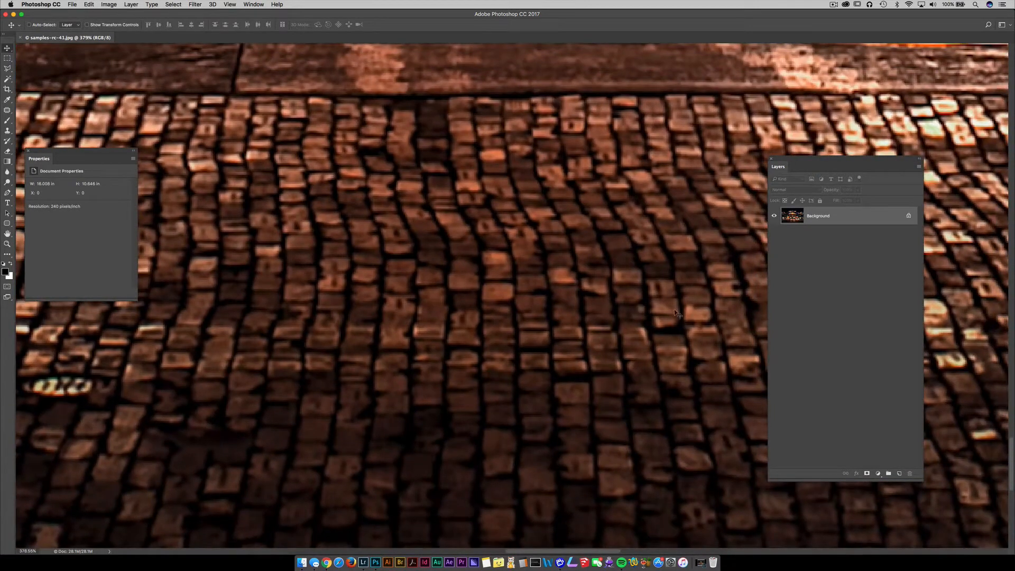
pyautogui.moveTo(756, 282)
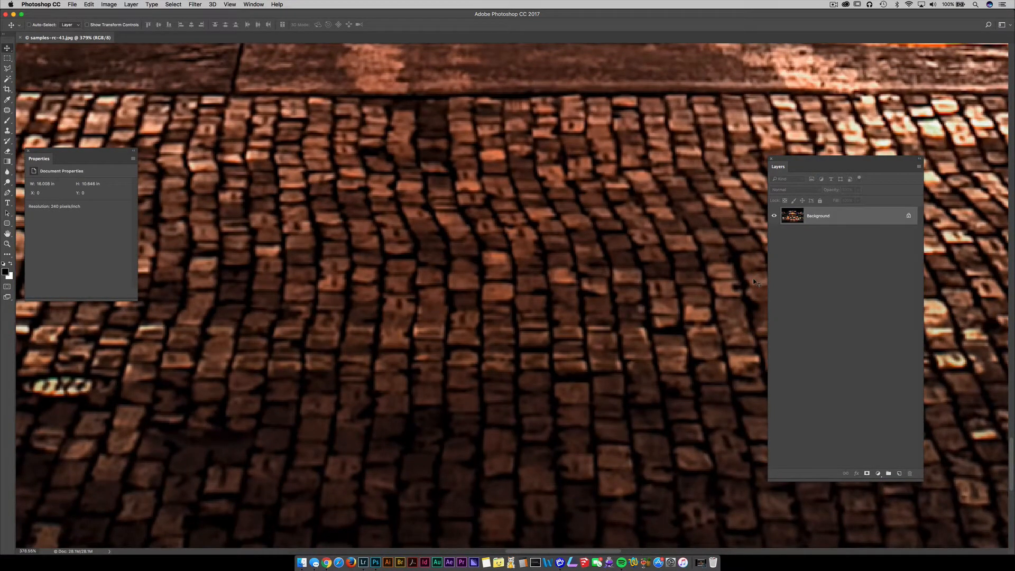
pyautogui.moveTo(882, 236)
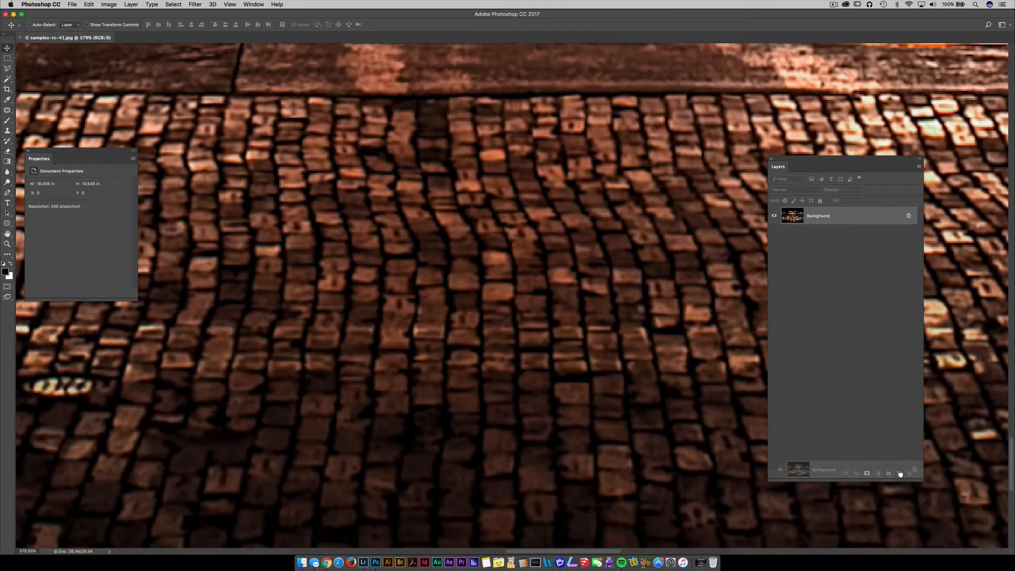
# Step: Duplicate the Background, apply High Pass to the copy, and blend it in Soft Light
pyautogui.click(899, 473)
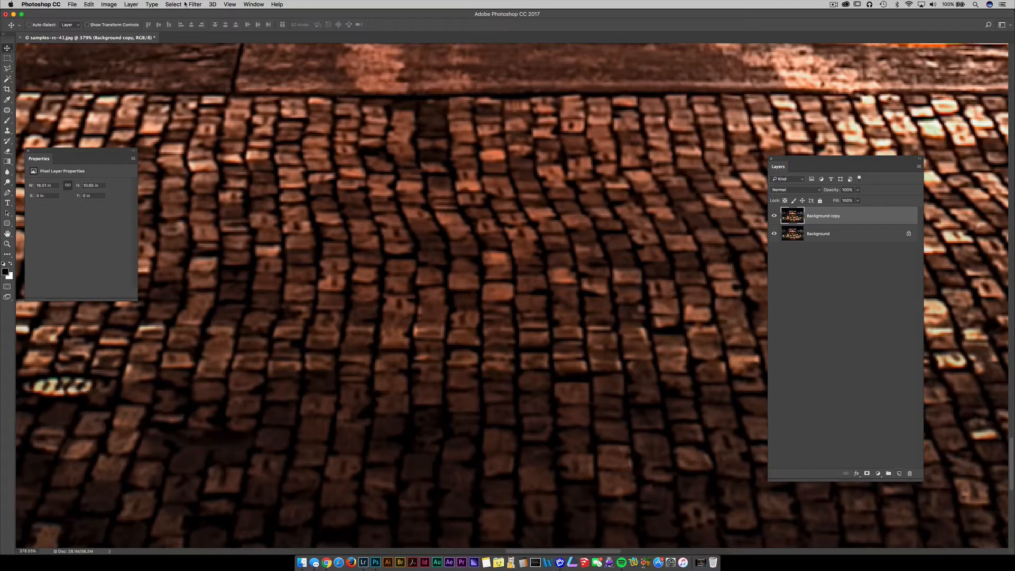
pyautogui.click(196, 5)
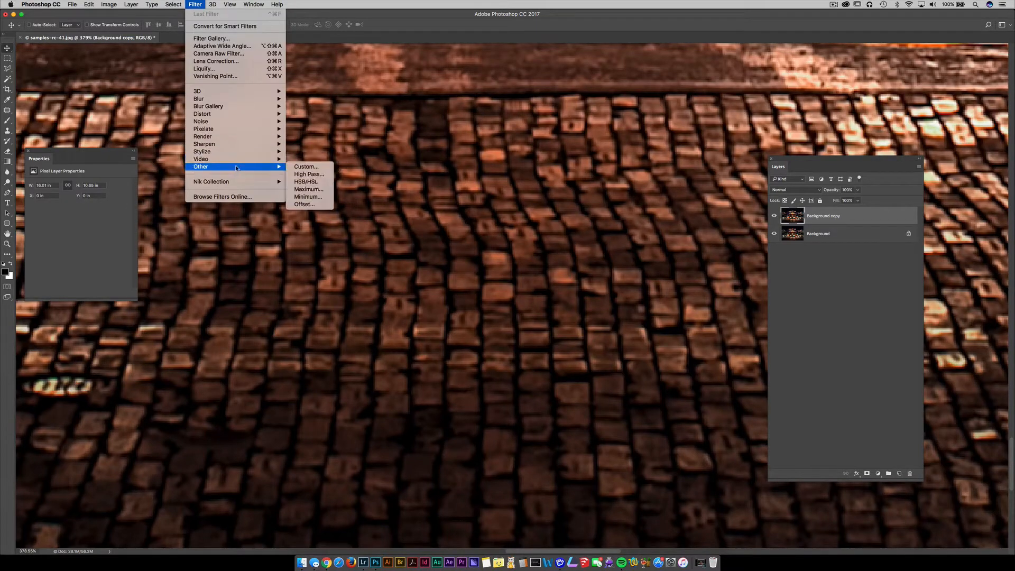
pyautogui.click(309, 174)
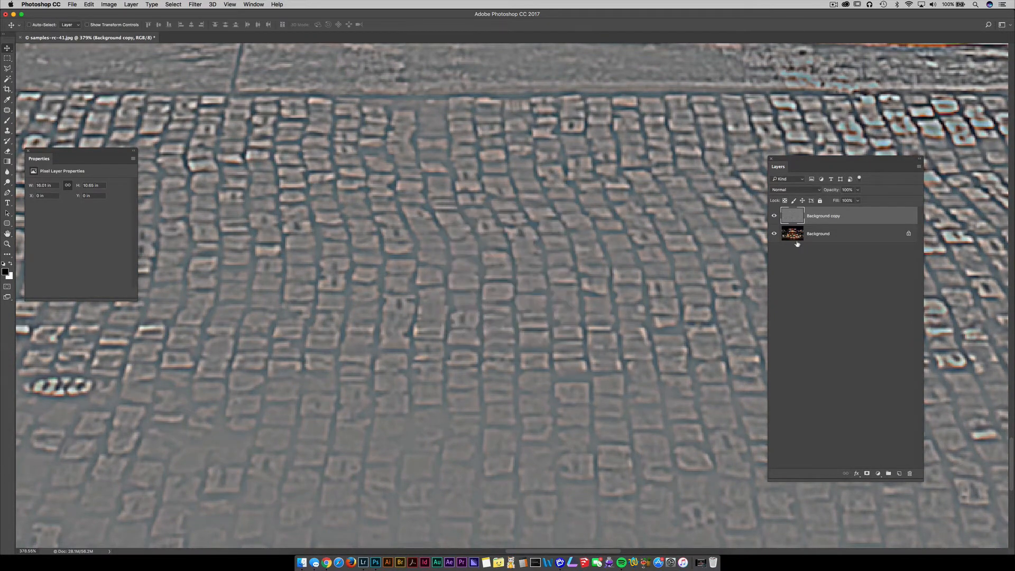
pyautogui.click(796, 190)
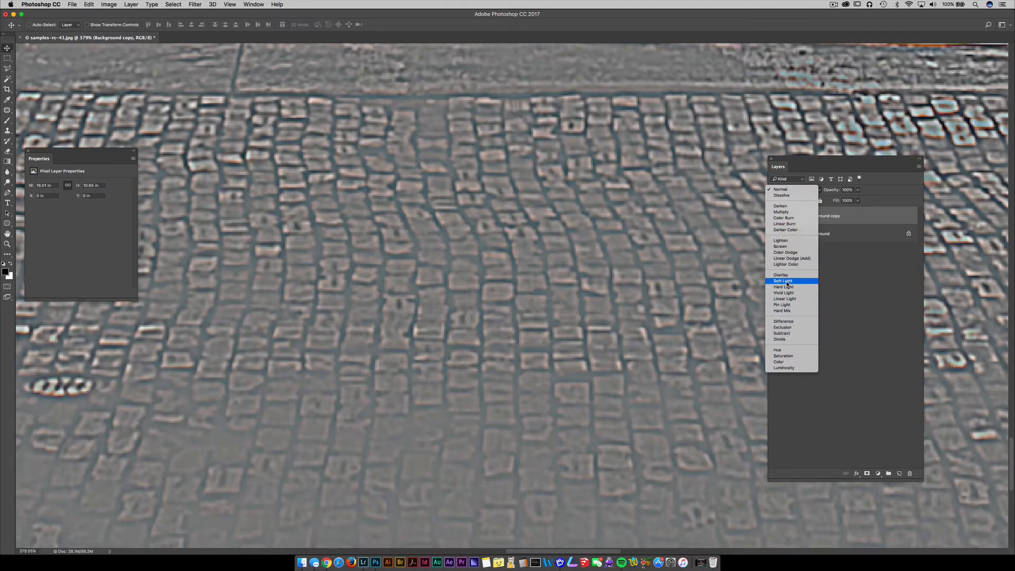
pyautogui.click(782, 280)
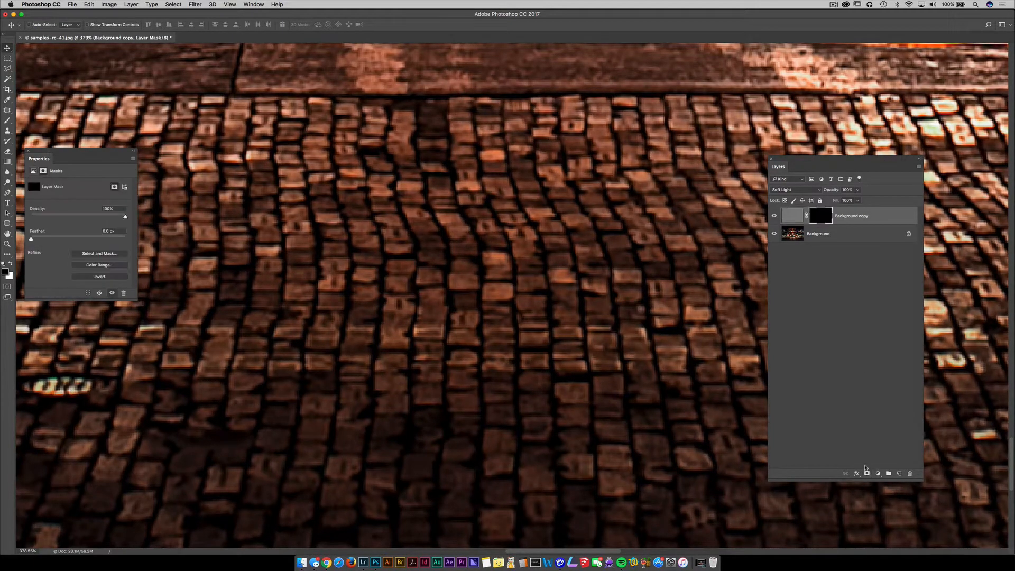
pyautogui.moveTo(643, 370)
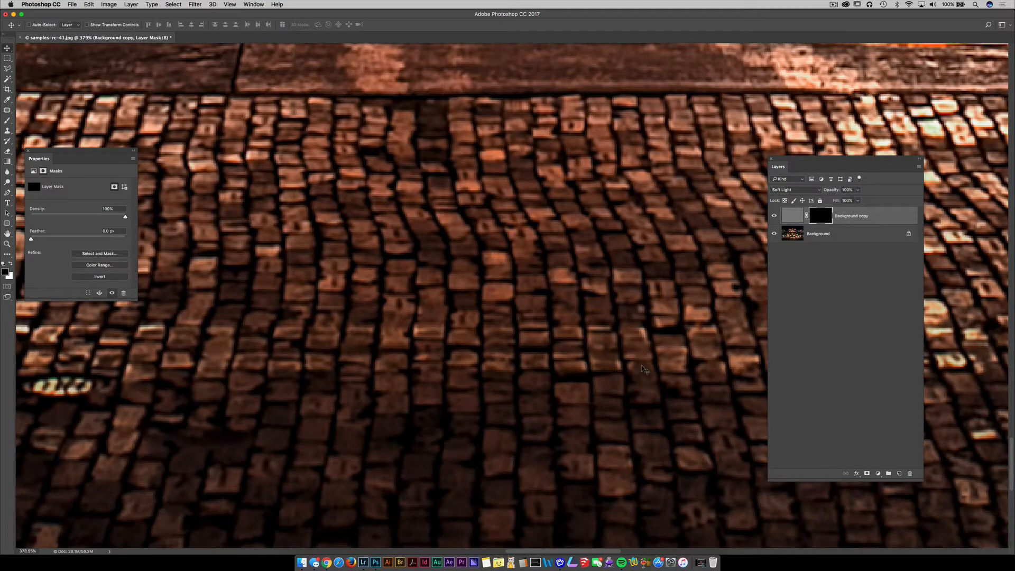
# Step: Open the Window menu with the black-masked Soft Light texture layer in place
pyautogui.click(253, 4)
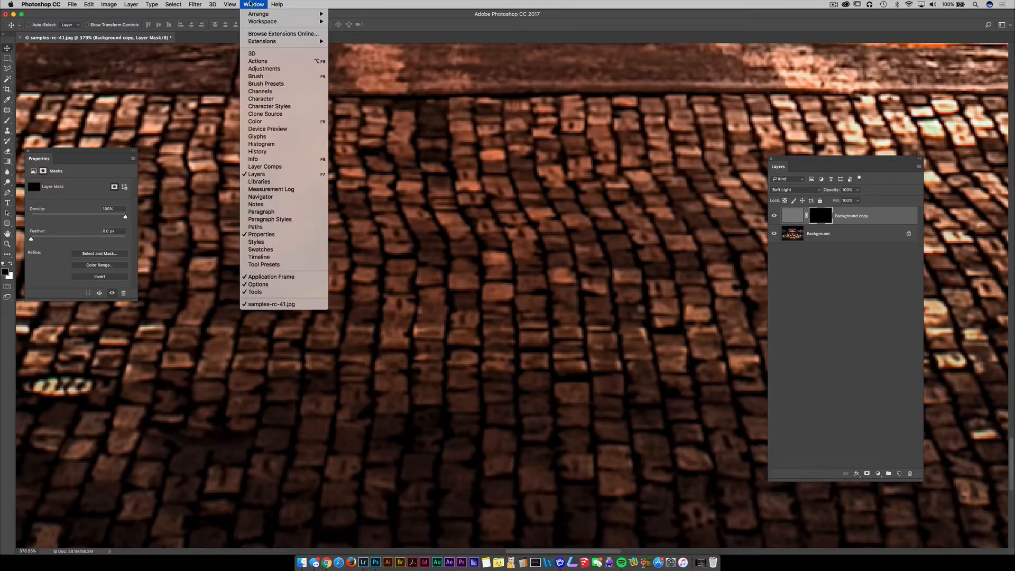
pyautogui.moveTo(259, 13)
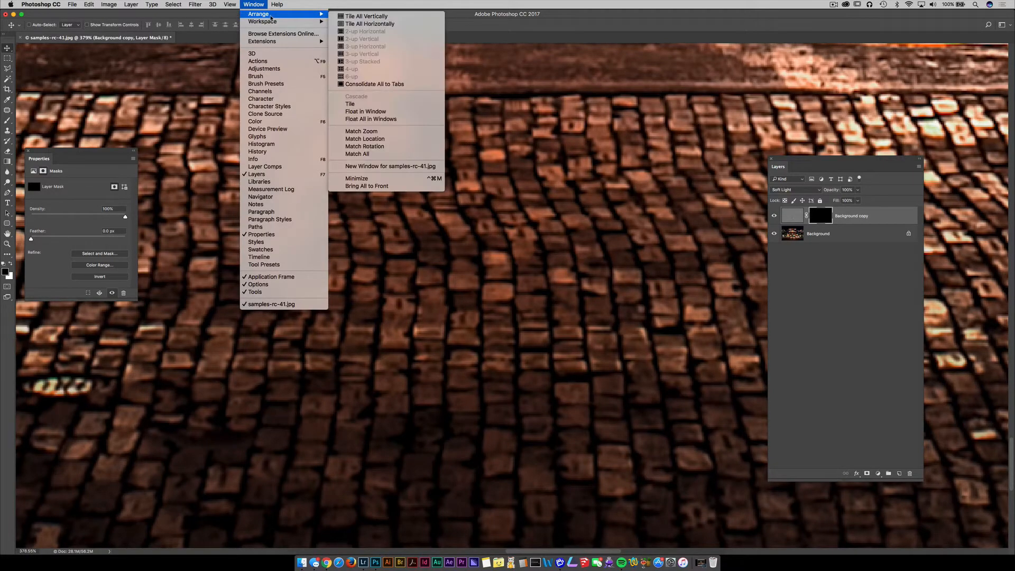
pyautogui.moveTo(361, 132)
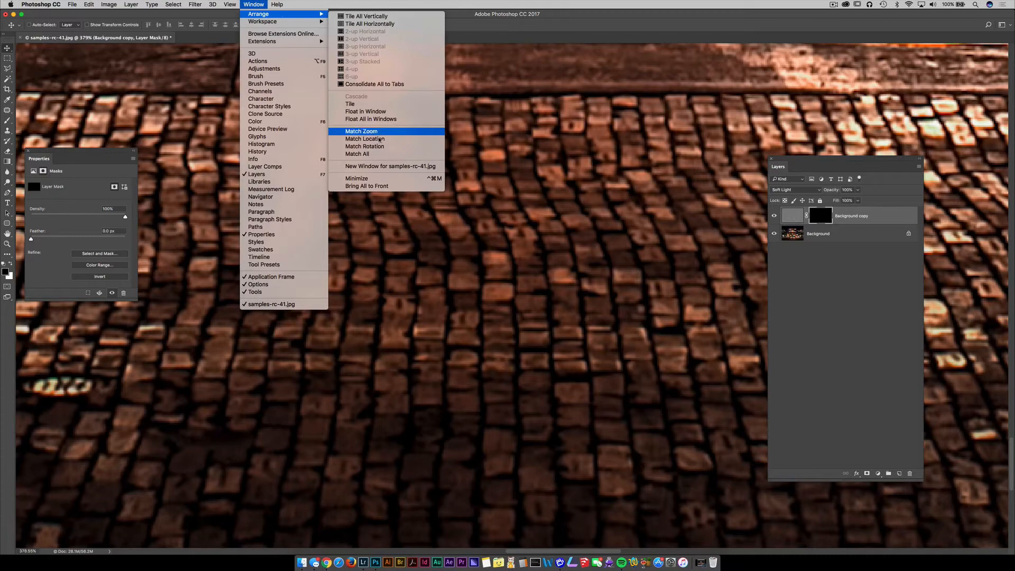
pyautogui.moveTo(386, 167)
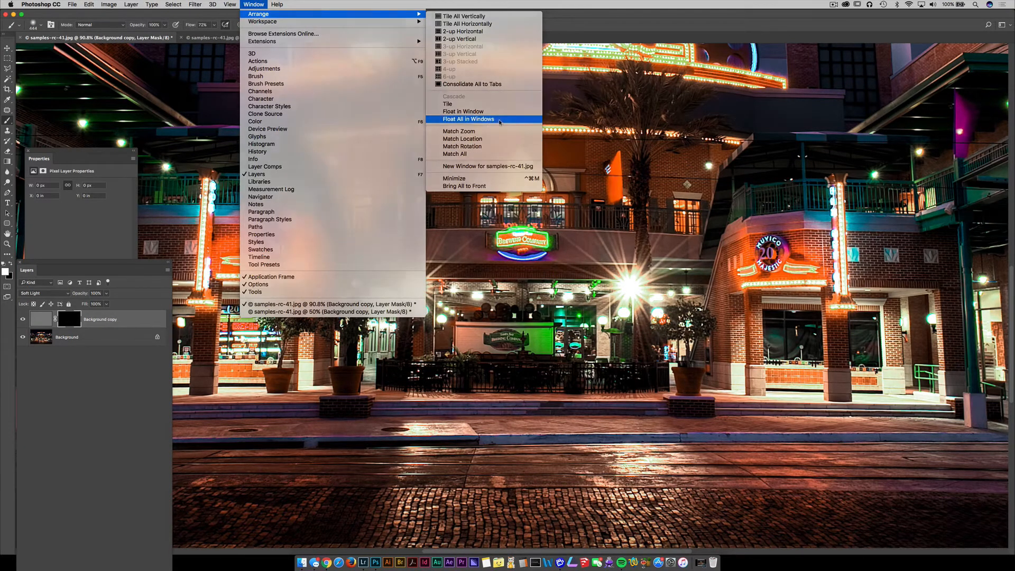
# Step: Float all document windows so both views of samples-rc-41.jpg appear separately
pyautogui.click(467, 119)
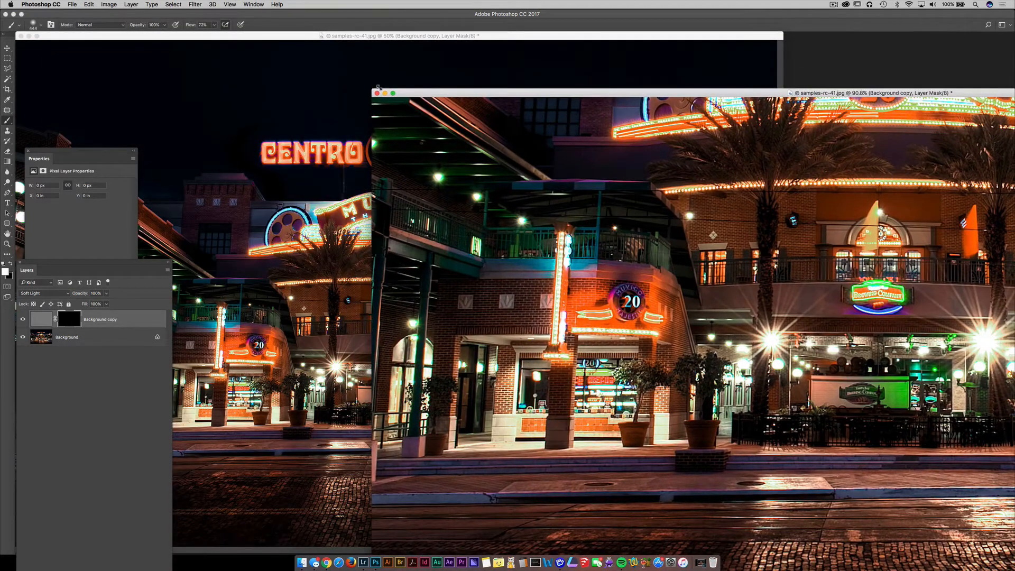
# Step: Drag one floating photo window toward the lower right to sit beside the other
pyautogui.moveTo(577, 93); pyautogui.dragTo(832, 235)
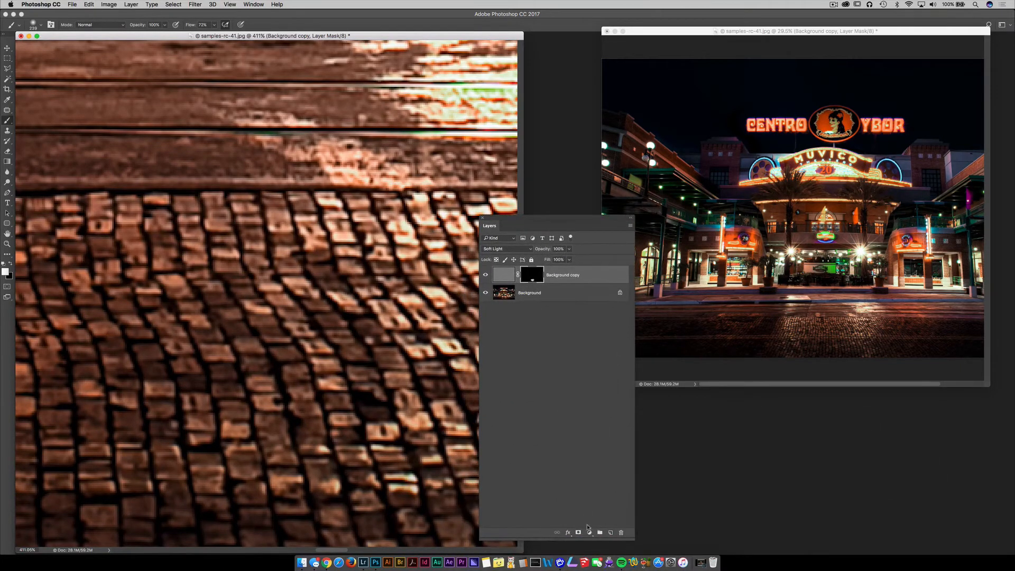
# Step: Add a Solid Color fill layer with black as the colour
pyautogui.click(588, 533)
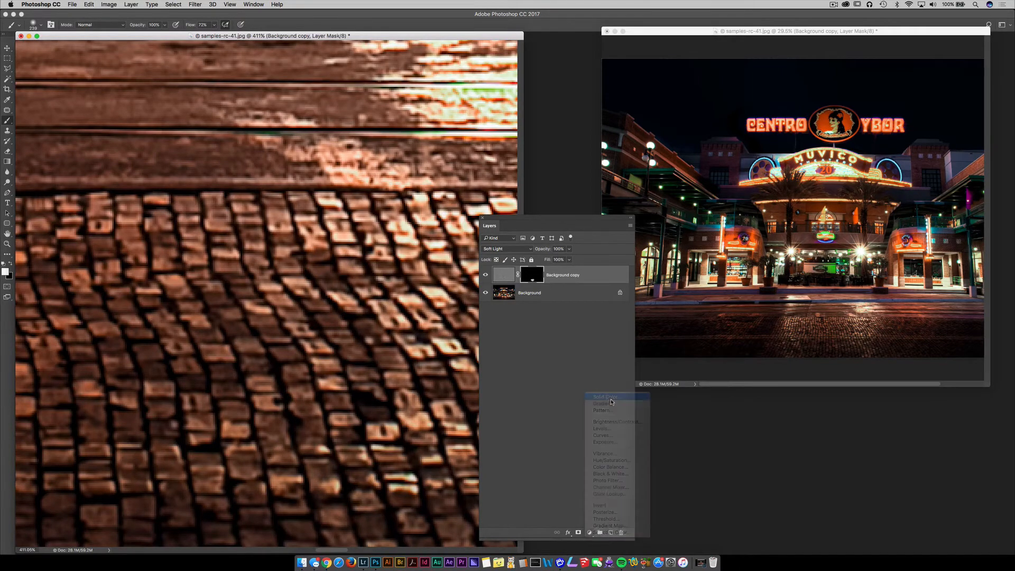
pyautogui.click(606, 396)
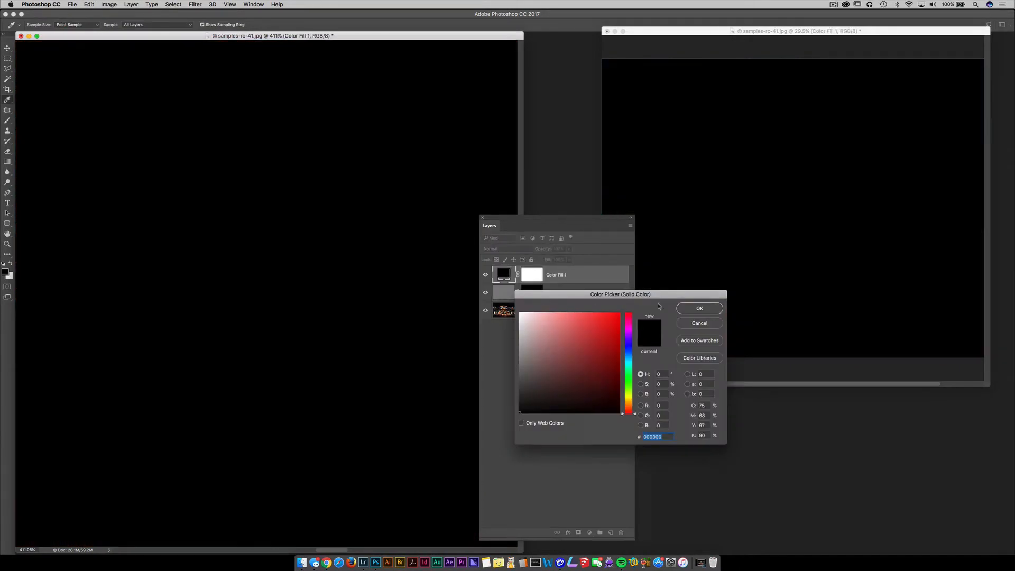
pyautogui.click(699, 308)
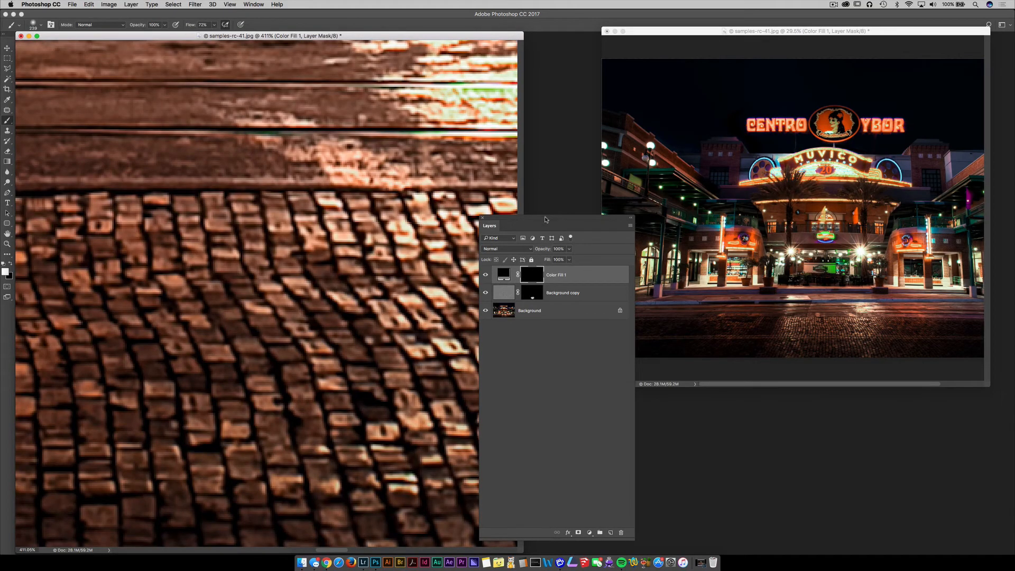
# Step: Move the Layers panel to the lower right of the screen
pyautogui.moveTo(546, 225); pyautogui.dragTo(813, 432)
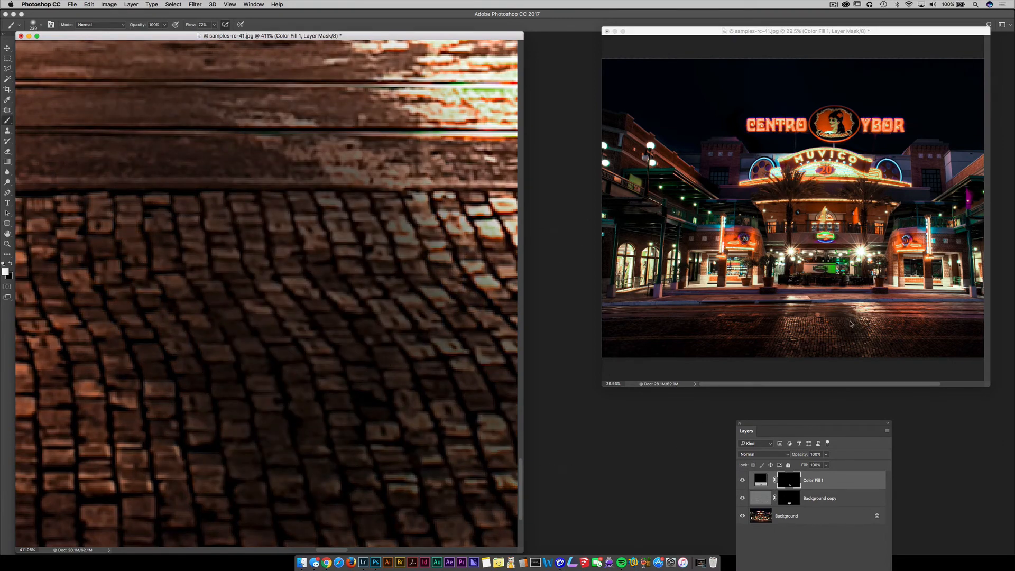
pyautogui.moveTo(375, 334)
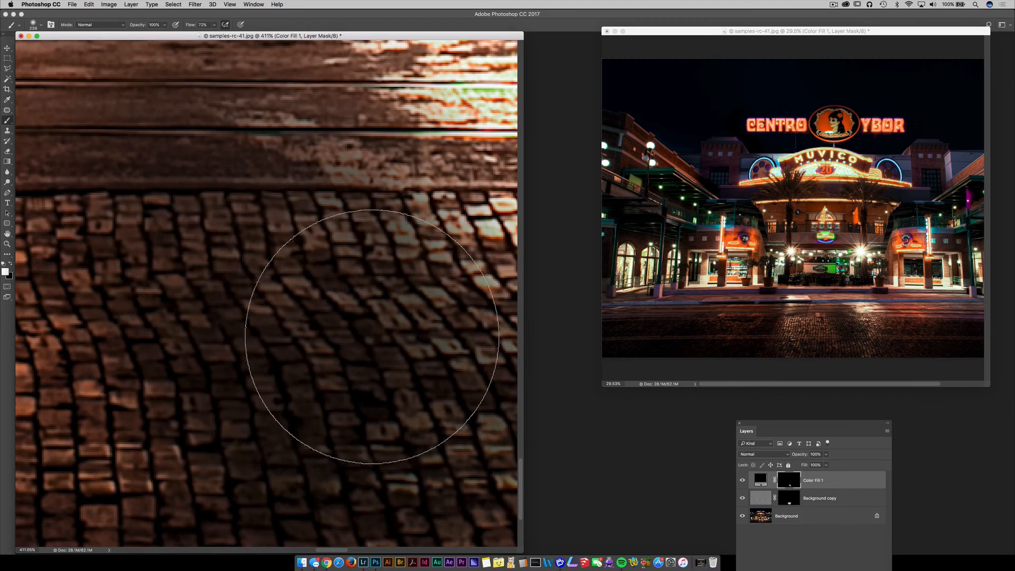
pyautogui.moveTo(865, 350)
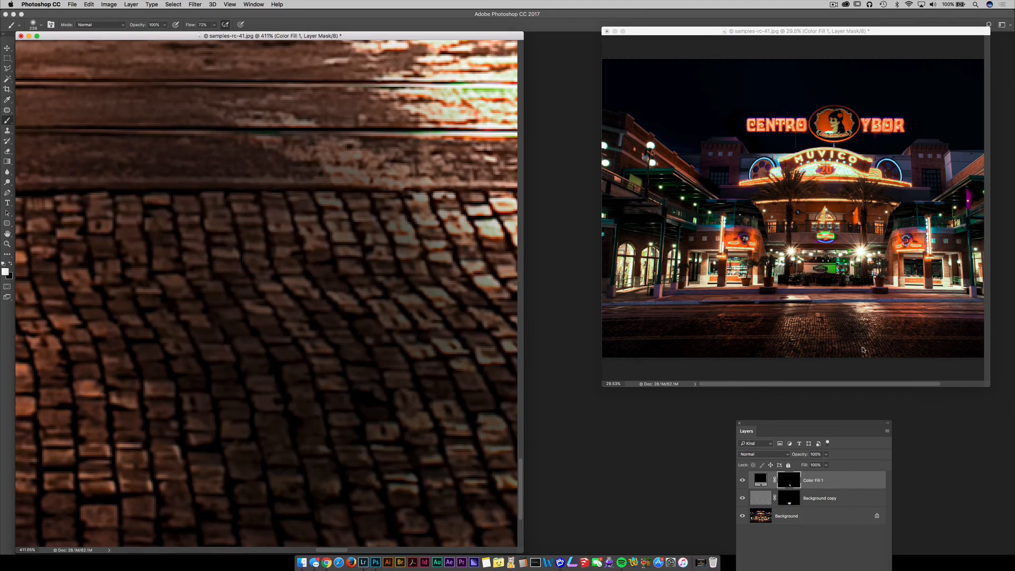
pyautogui.moveTo(849, 348)
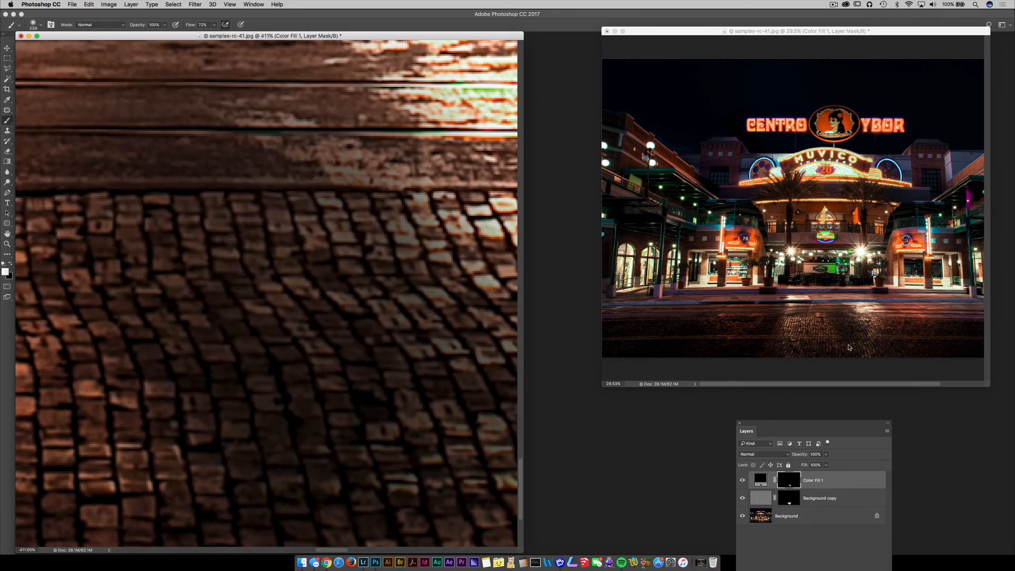